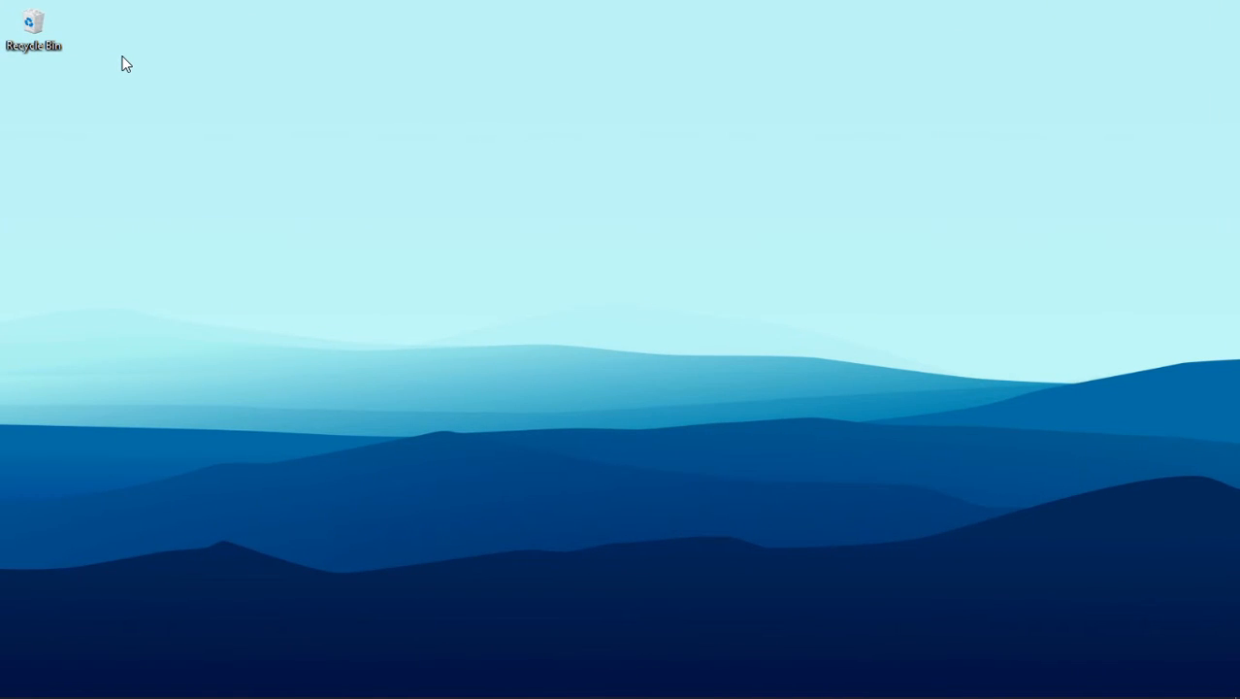
Open Desktop icon settings from the Themes page of Personalization.
{"action": "right_click", "coordinate": [126, 63]}
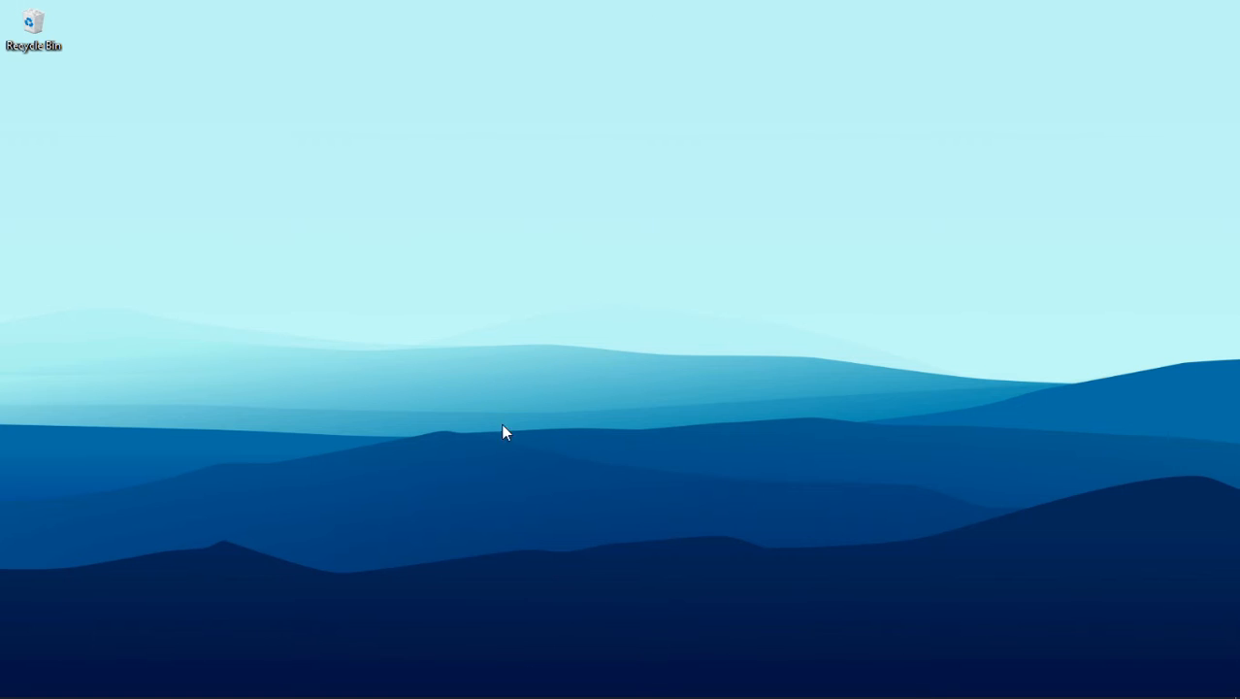
{"action": "left_click", "coordinate": [15, 684]}
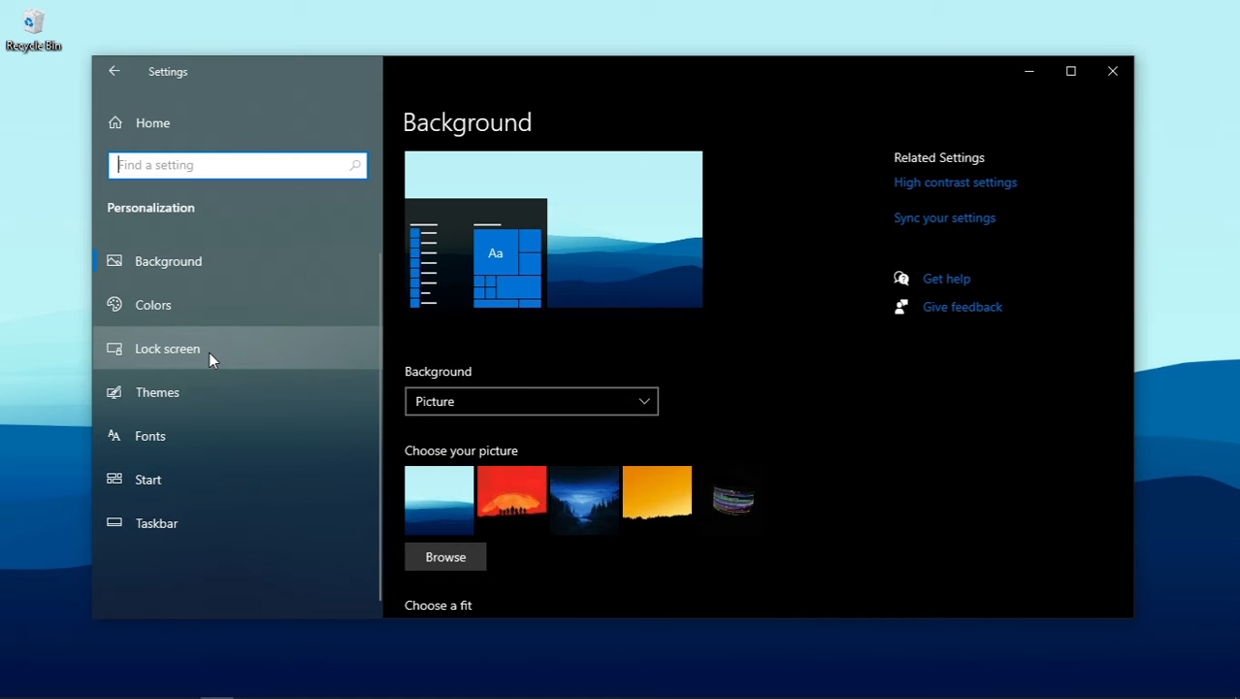
{"action": "left_click", "coordinate": [157, 392]}
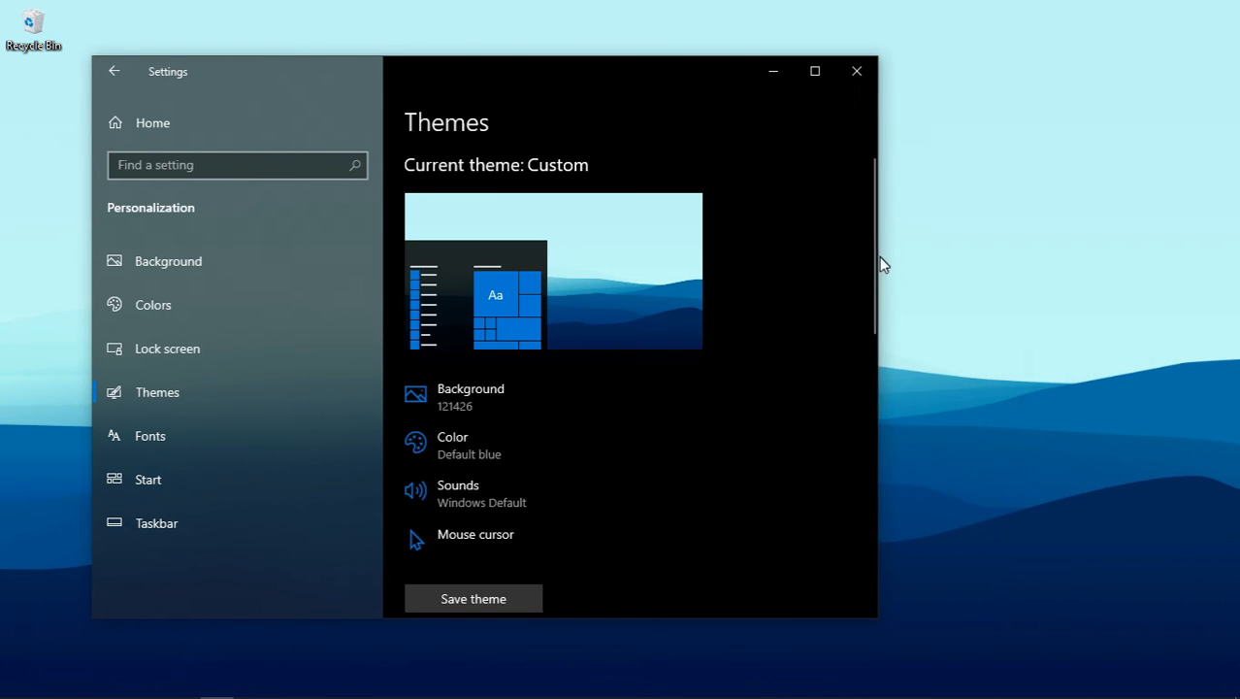
{"action": "scroll", "scroll_direction": "down", "scroll_amount": 3}
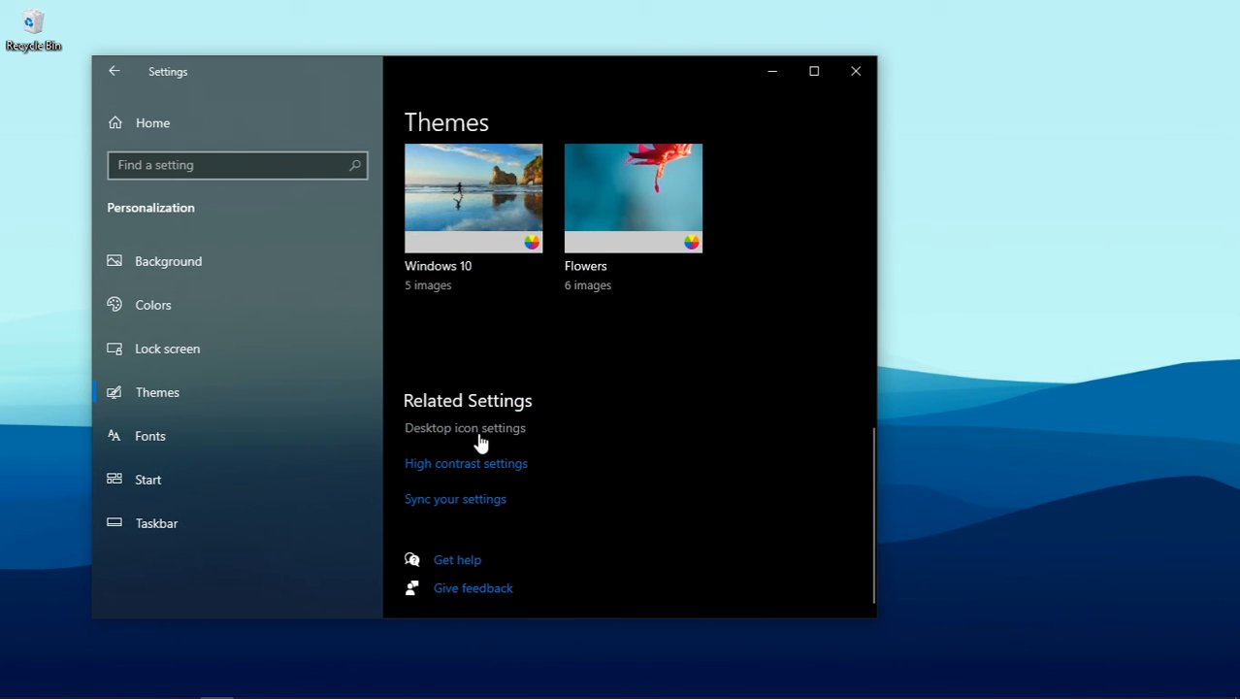
{"action": "left_click", "coordinate": [465, 426]}
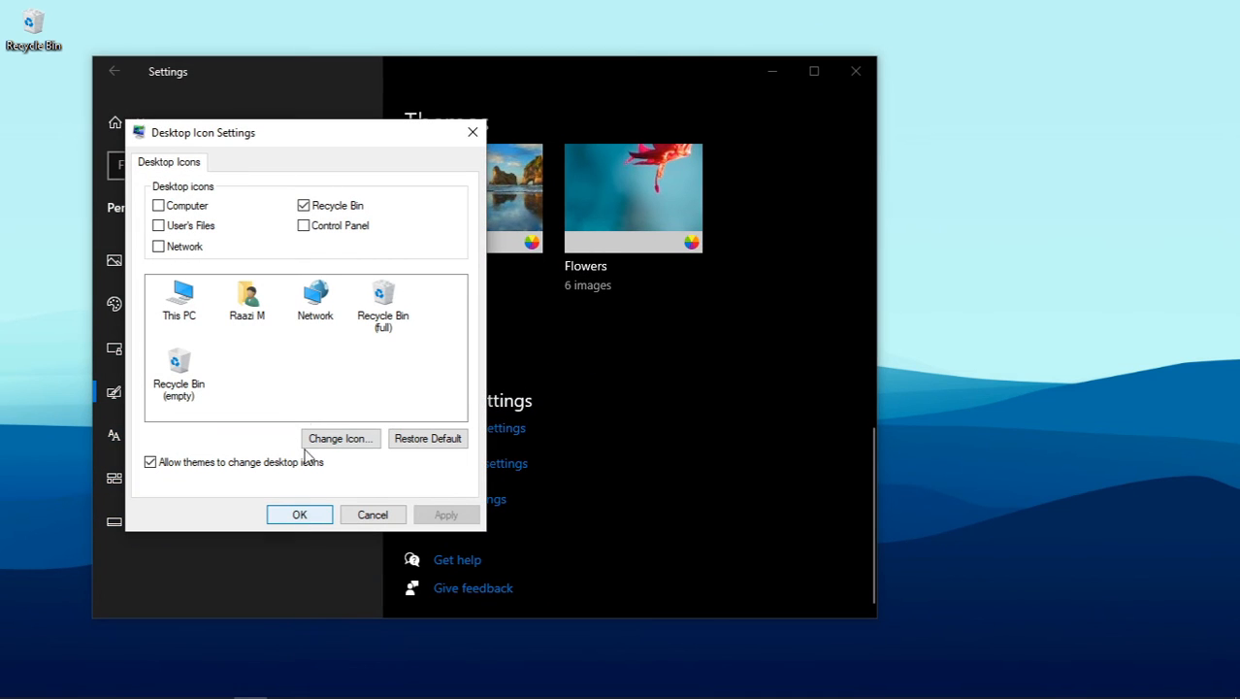
Uncheck Recycle Bin, apply and confirm, then minimize Settings to show the desktop.
{"action": "left_click", "coordinate": [304, 205]}
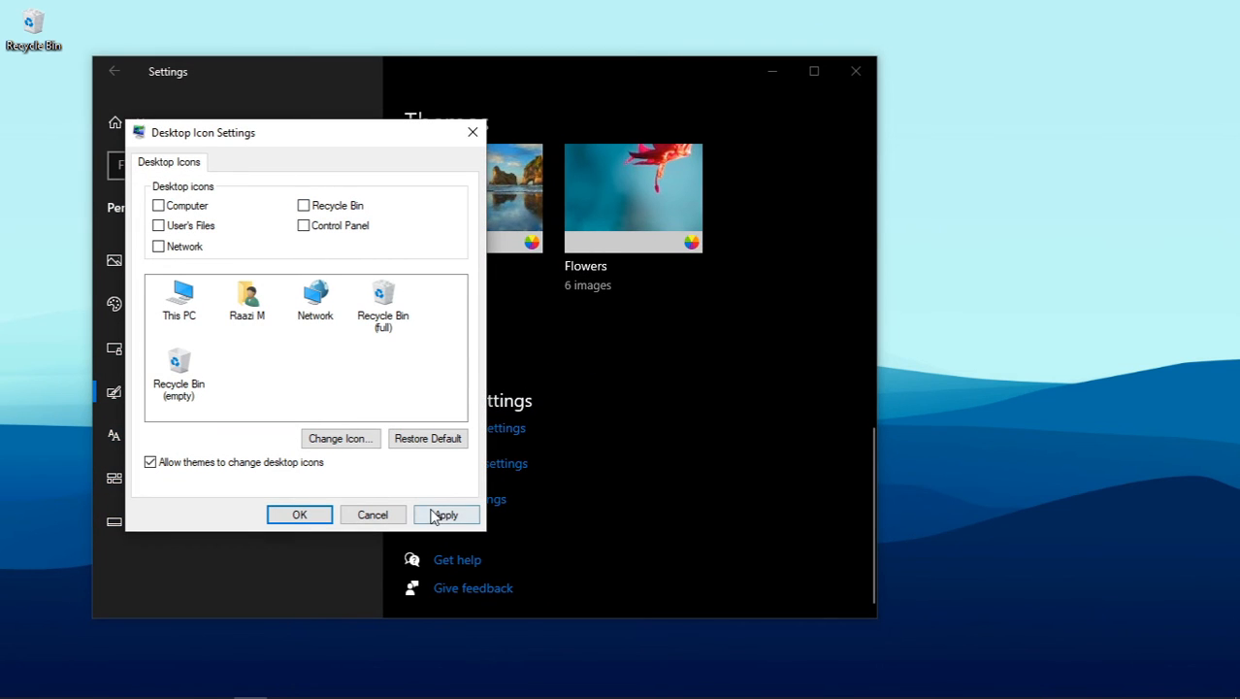
{"action": "left_click", "coordinate": [446, 514]}
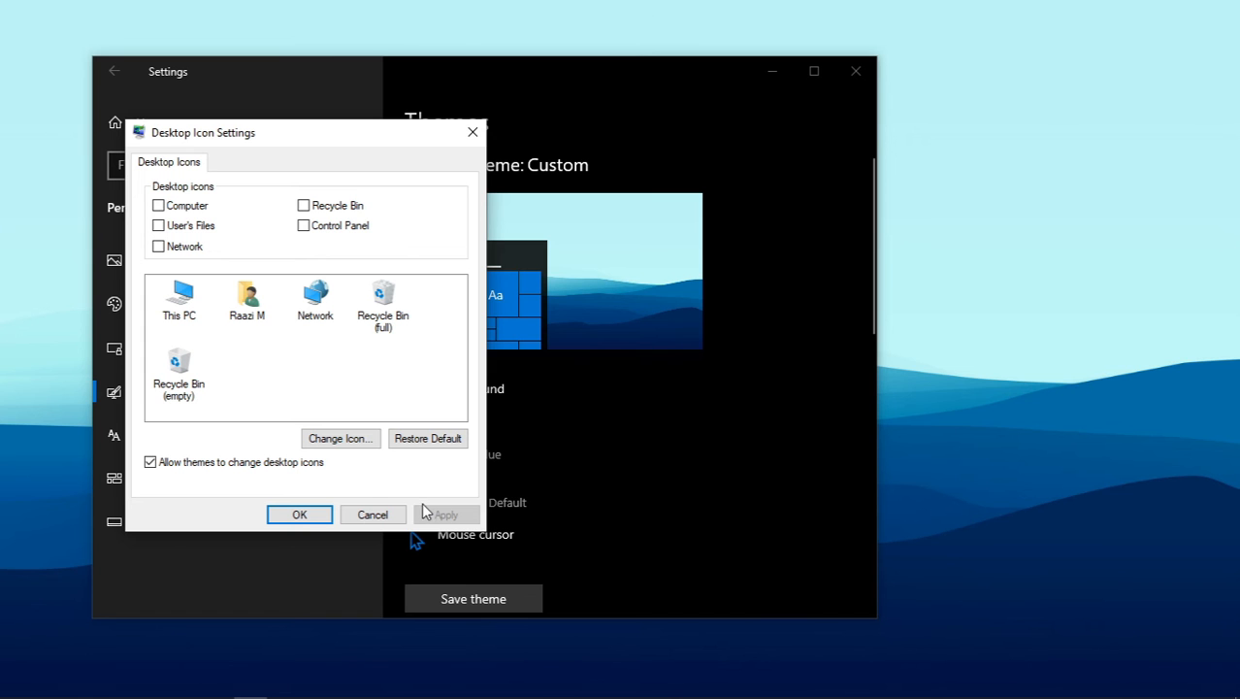
{"action": "left_click", "coordinate": [298, 514]}
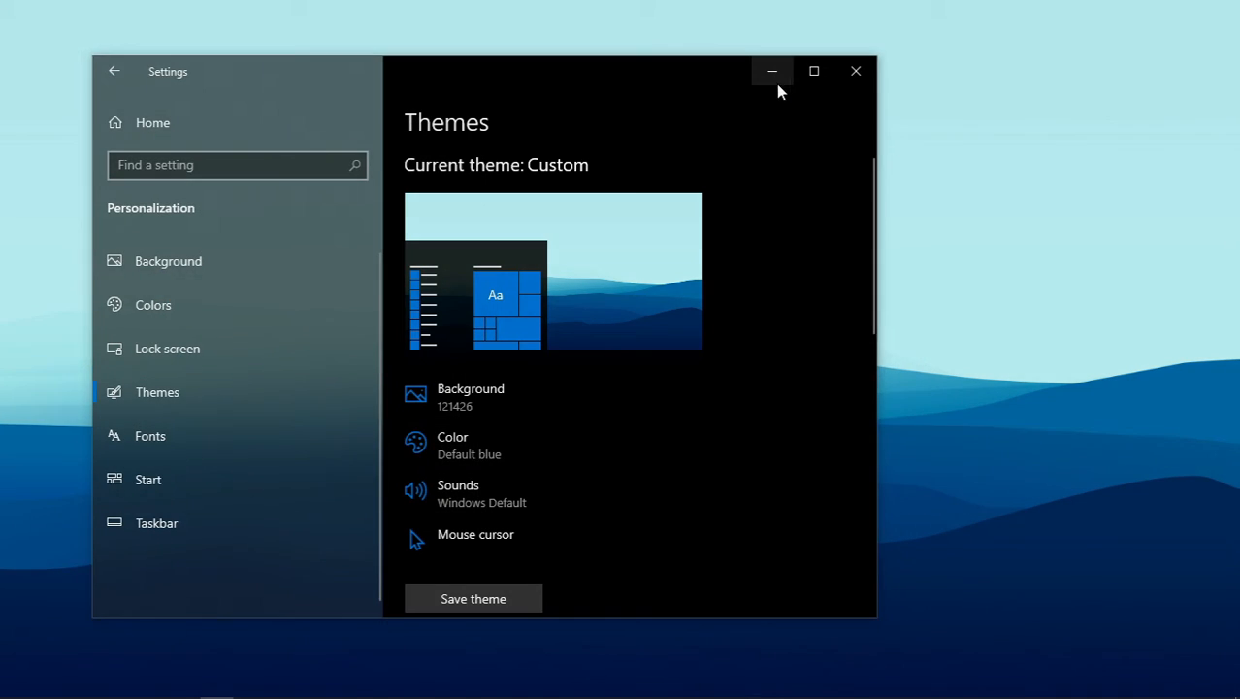
{"action": "left_click", "coordinate": [771, 71]}
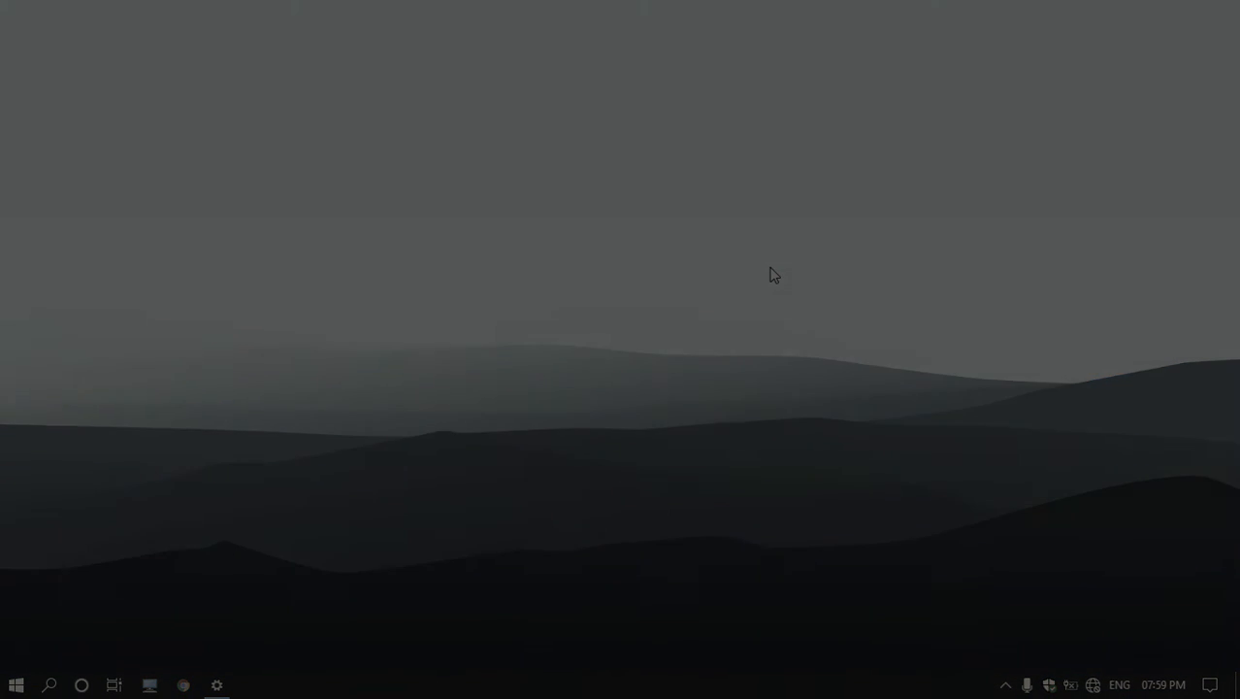